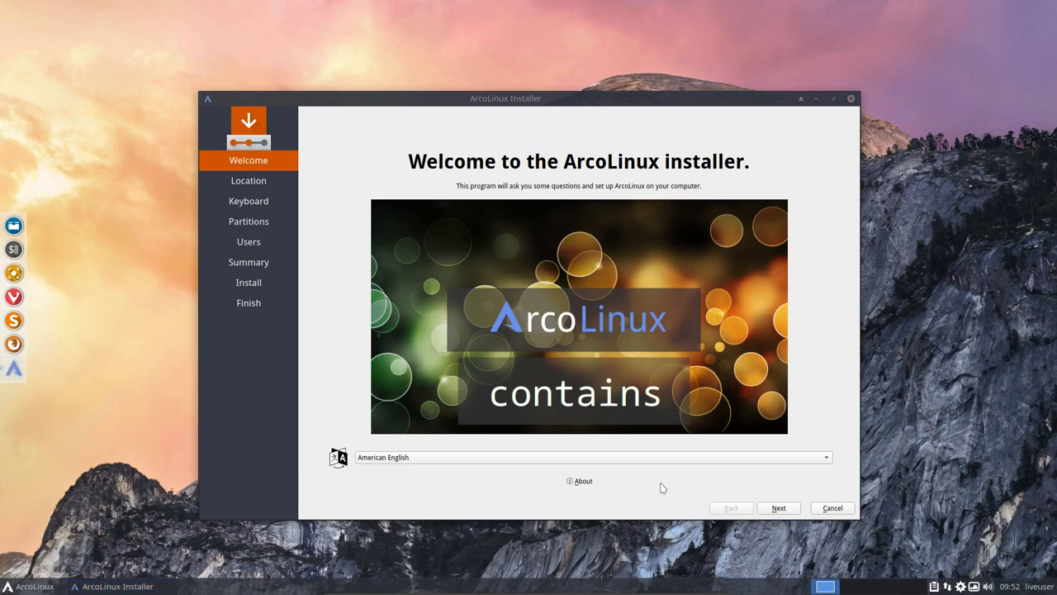
Advance through the Welcome, Location and Keyboard pages to reach Partitions.
{"action": "left_click", "coordinate": [778, 509]}
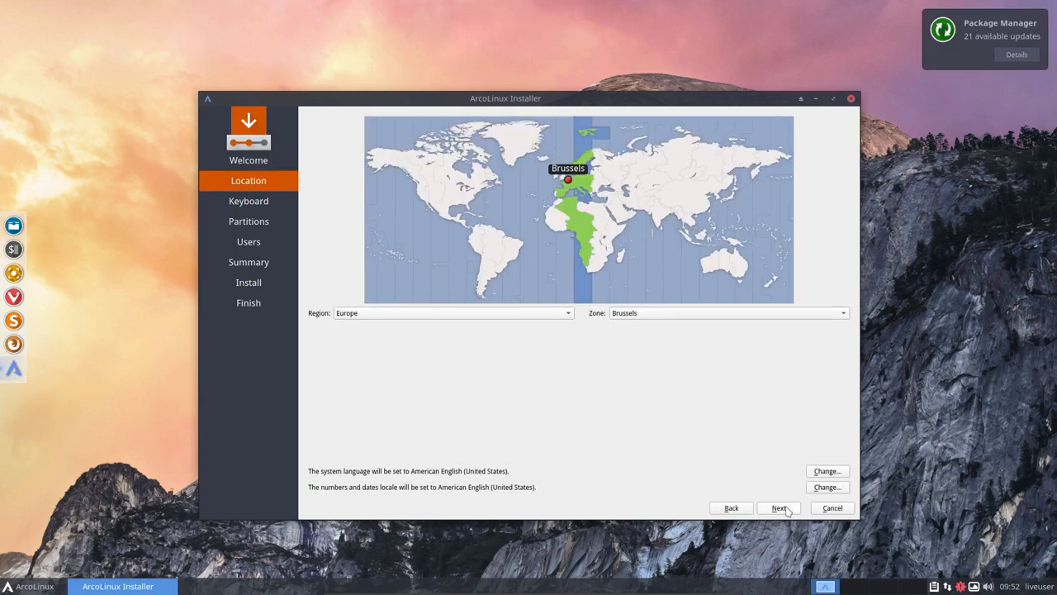
{"action": "left_click", "coordinate": [778, 507]}
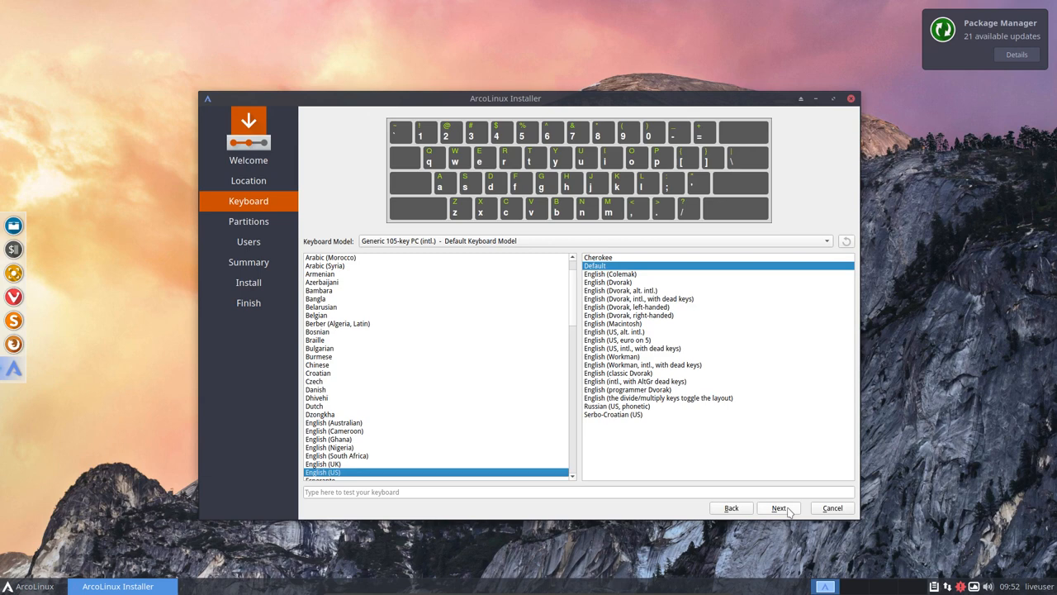
{"action": "mouse_move", "coordinate": [324, 324]}
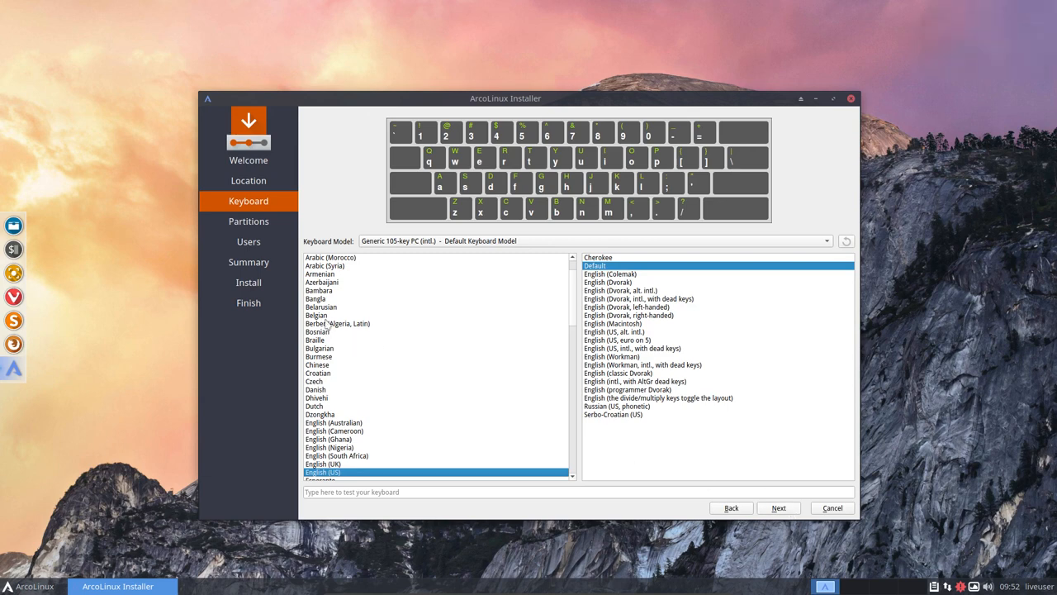
{"action": "left_click", "coordinate": [778, 507]}
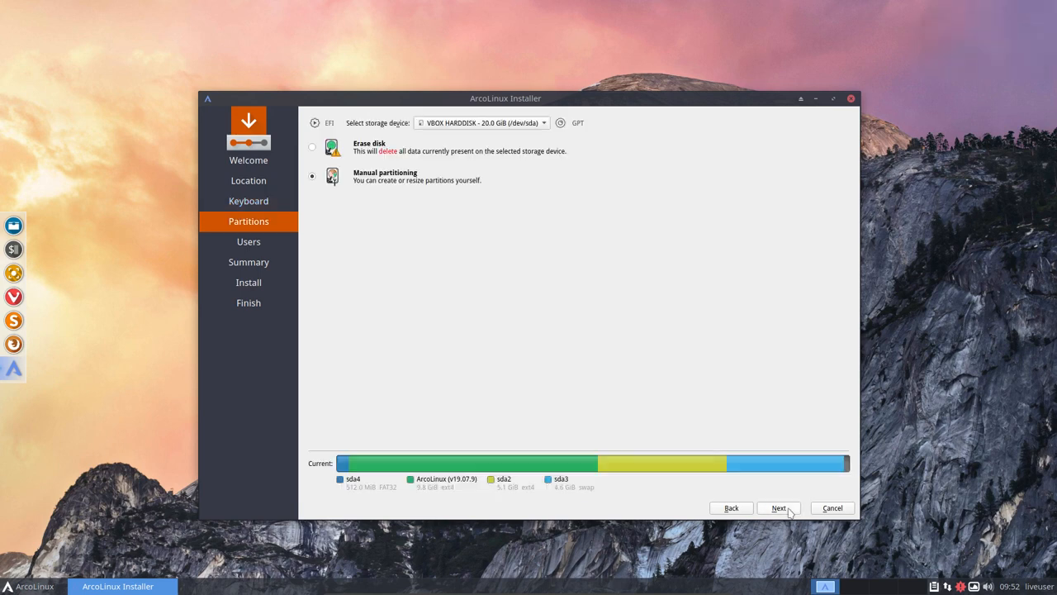
{"action": "mouse_move", "coordinate": [701, 410]}
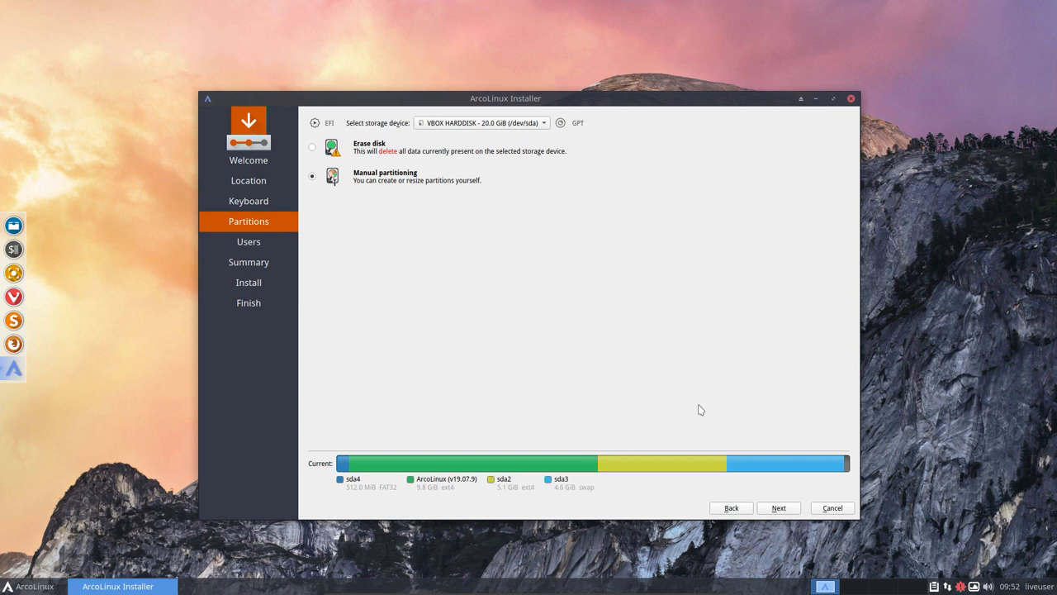
{"action": "mouse_move", "coordinate": [382, 196]}
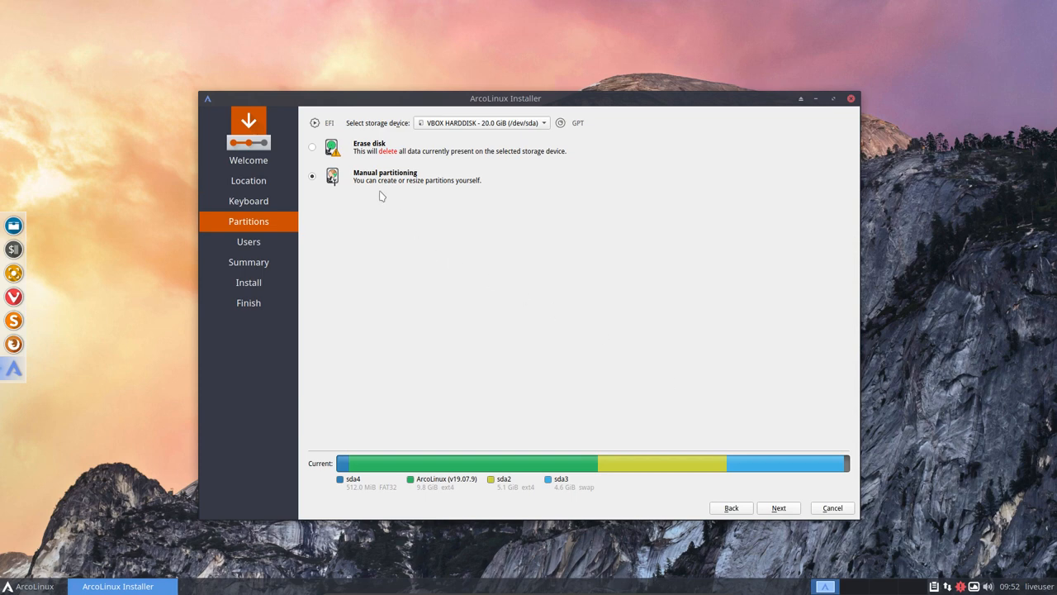
{"action": "mouse_move", "coordinate": [343, 180]}
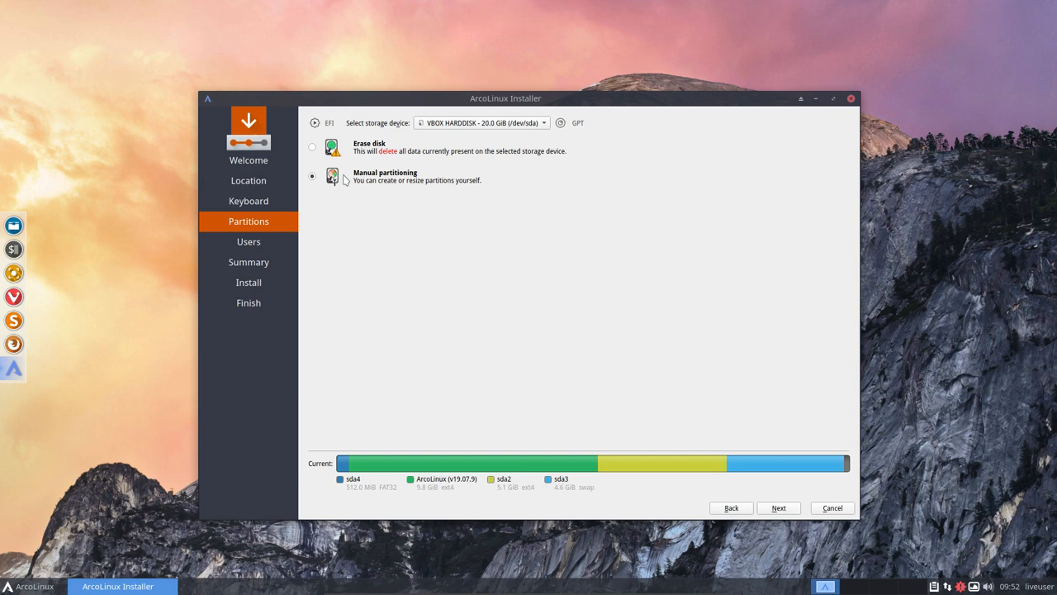
{"action": "mouse_move", "coordinate": [405, 185]}
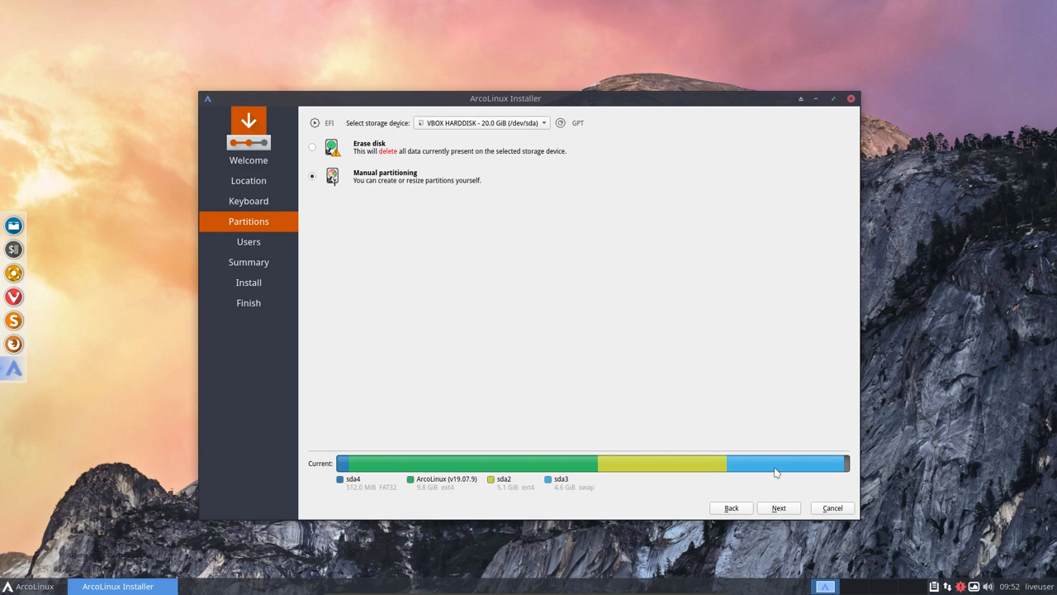
{"action": "mouse_move", "coordinate": [429, 477]}
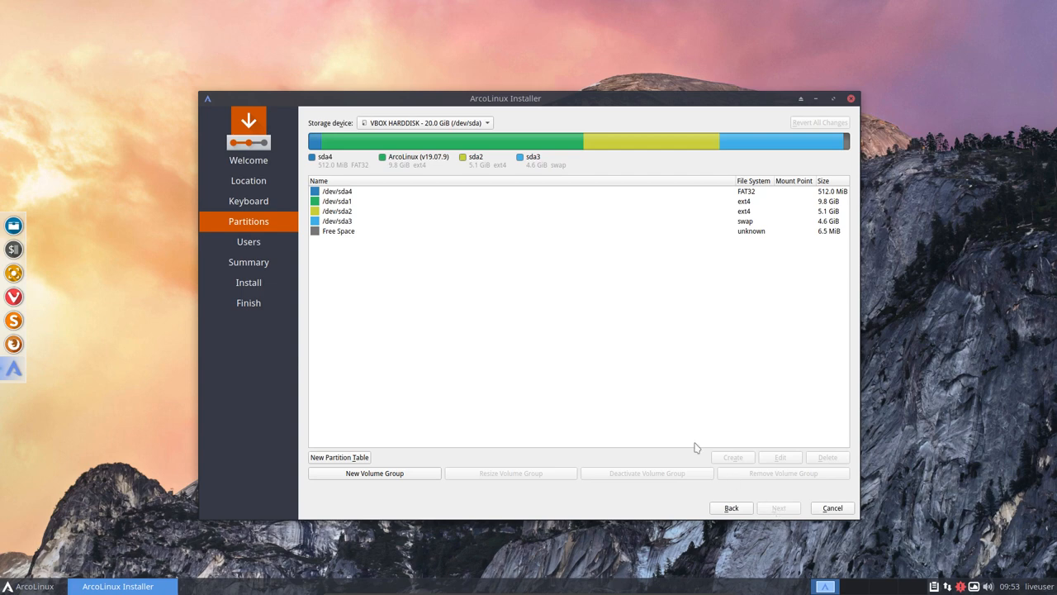
{"action": "mouse_move", "coordinate": [555, 297]}
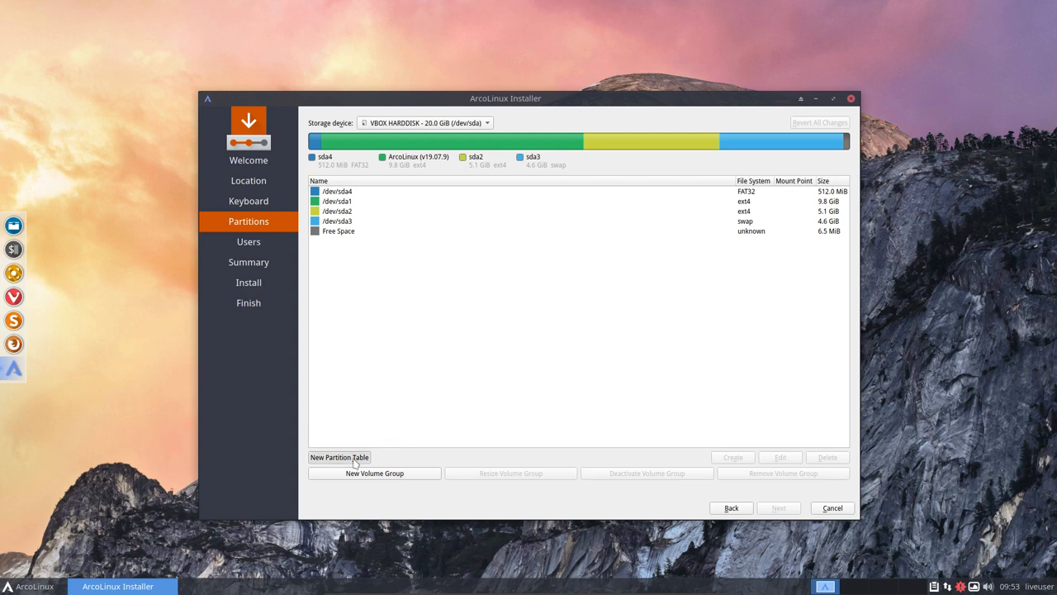
Start a New Partition Table on the 20 GB disk, bringing up its confirmation.
{"action": "left_click", "coordinate": [340, 455]}
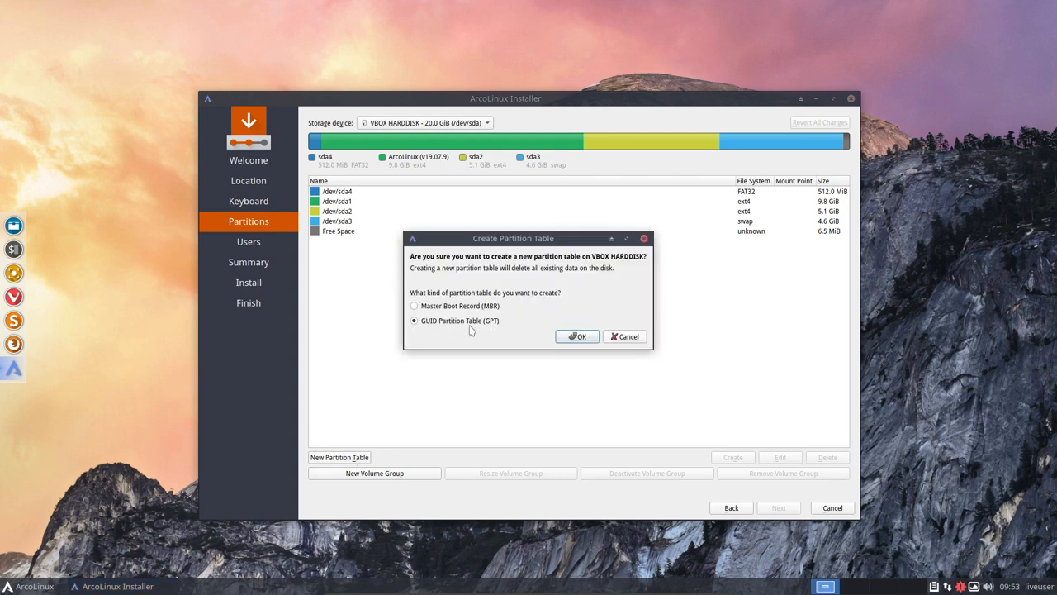
{"action": "mouse_move", "coordinate": [504, 329]}
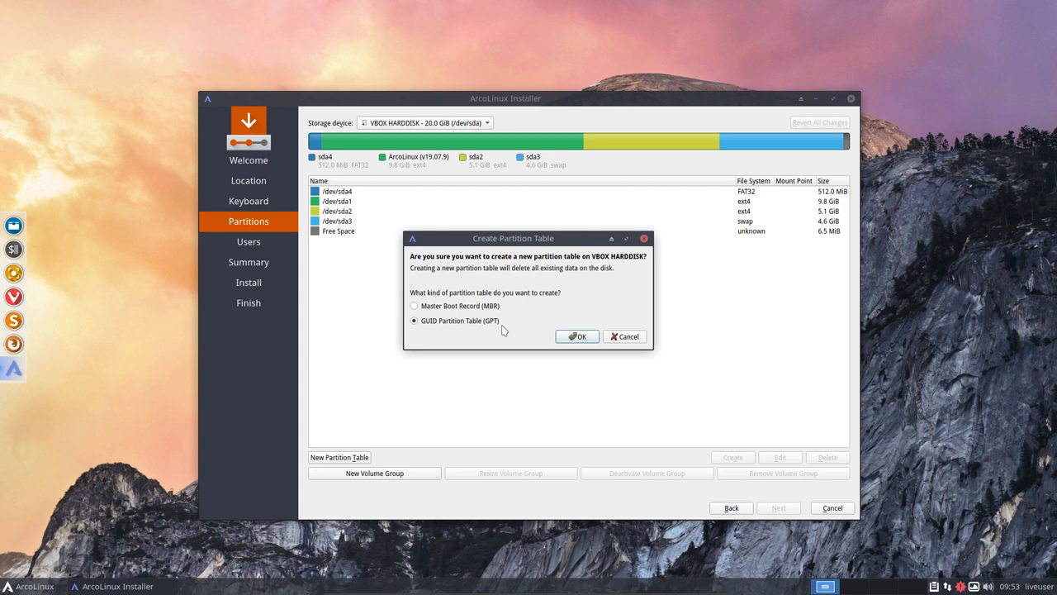
{"action": "mouse_move", "coordinate": [422, 331]}
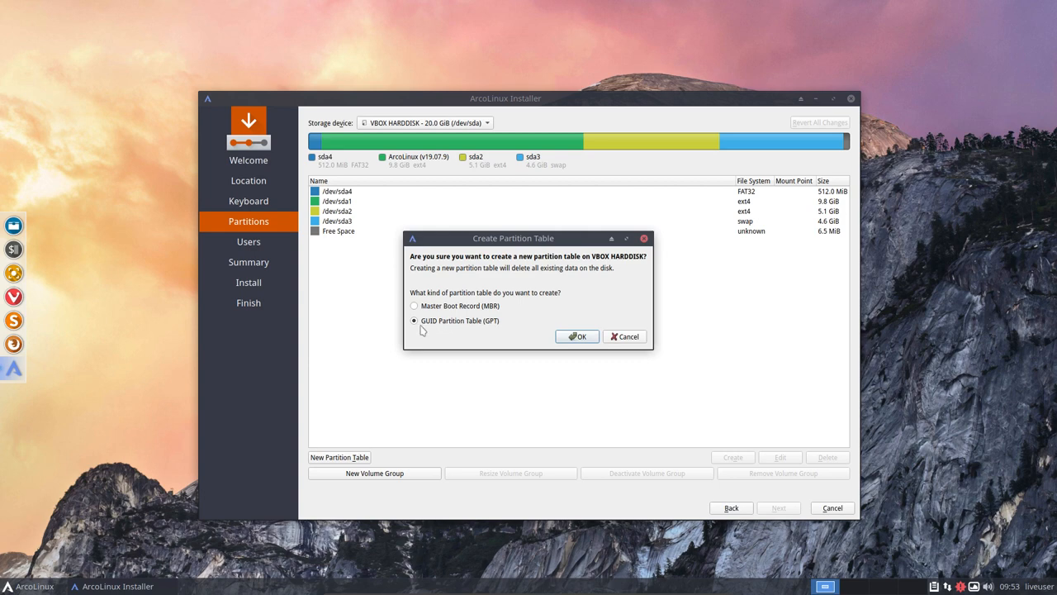
{"action": "mouse_move", "coordinate": [452, 334]}
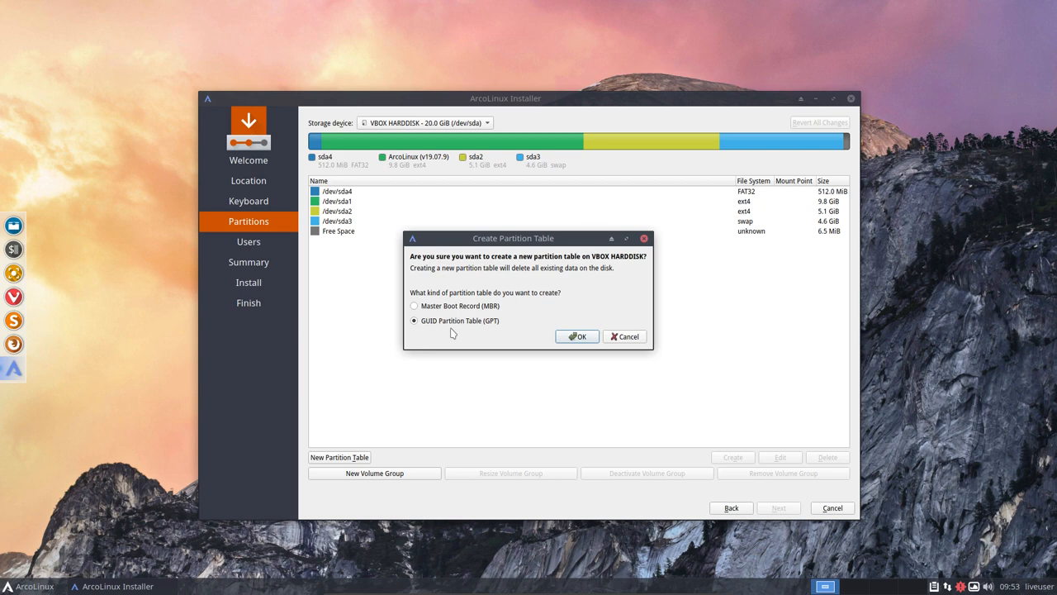
{"action": "mouse_move", "coordinate": [418, 314]}
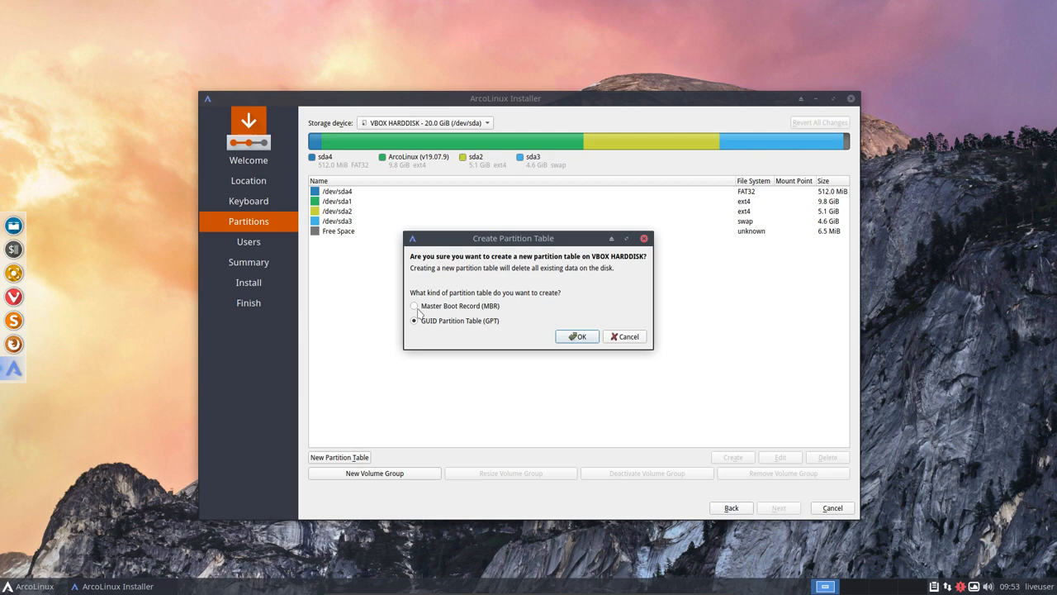
Toggle between MBR and GPT, settle on GUID Partition Table (GPT), and confirm it.
{"action": "left_click", "coordinate": [414, 306]}
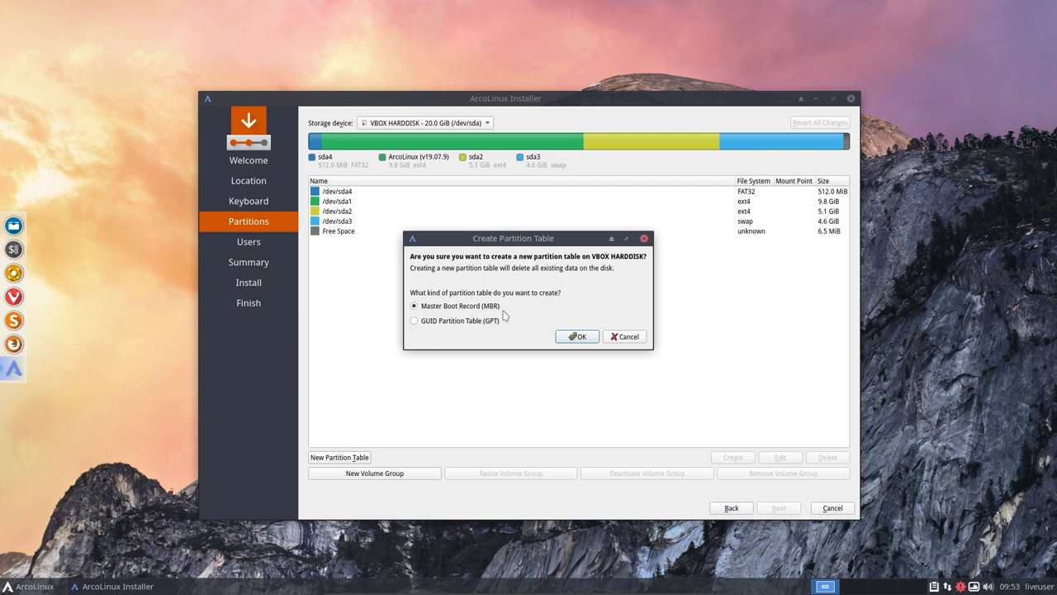
{"action": "mouse_move", "coordinate": [482, 322]}
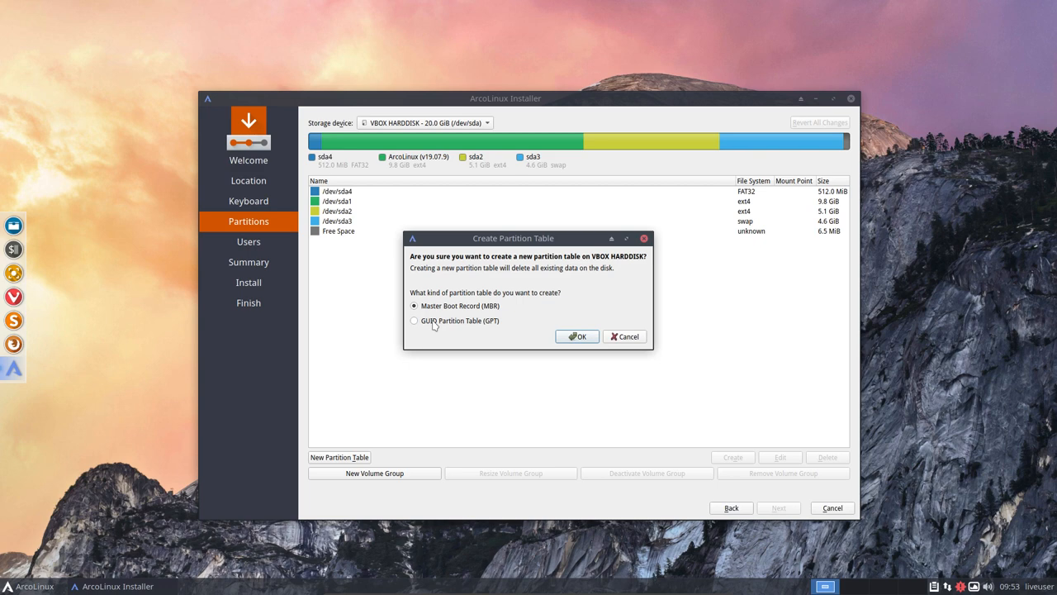
{"action": "left_click", "coordinate": [414, 320]}
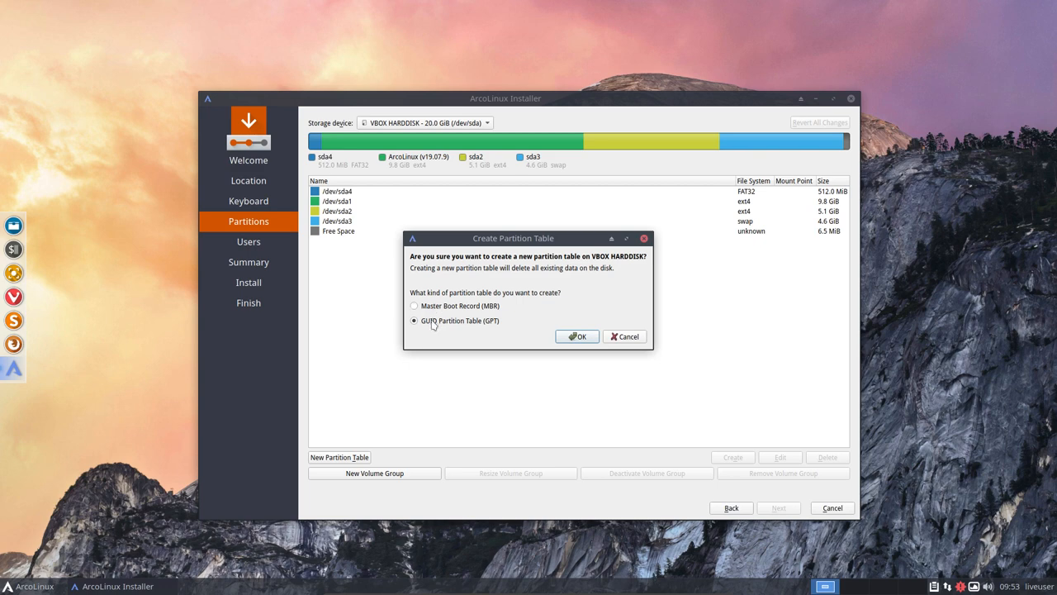
{"action": "left_click", "coordinate": [413, 306]}
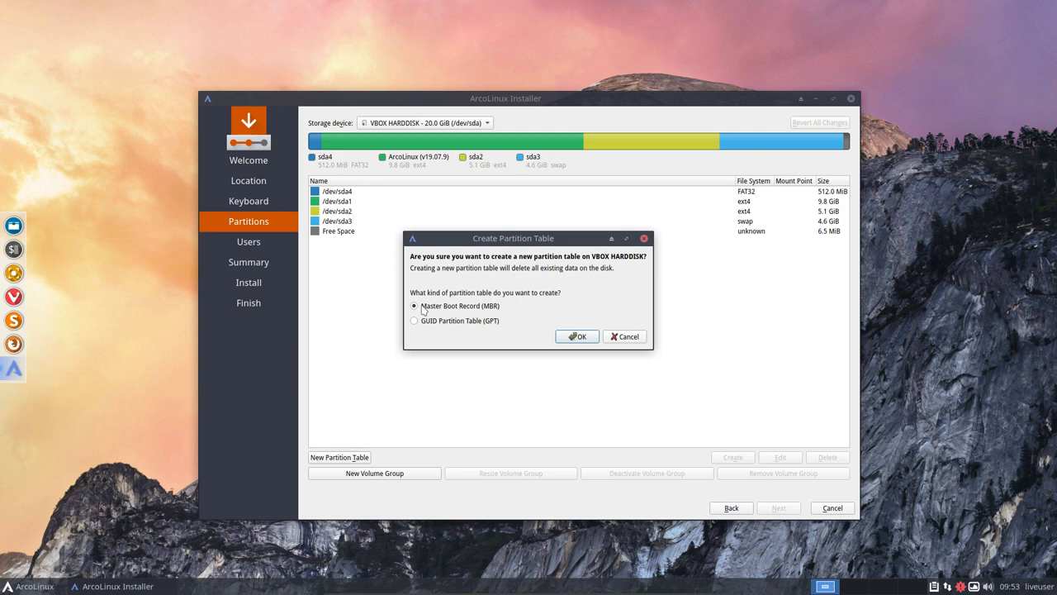
{"action": "left_click", "coordinate": [413, 321]}
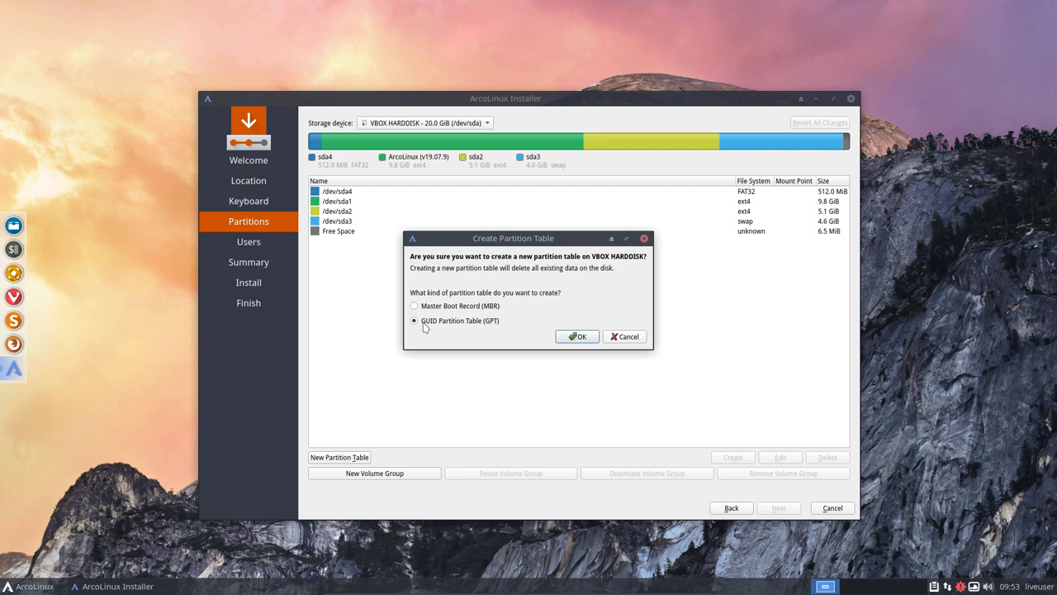
{"action": "mouse_move", "coordinate": [376, 367]}
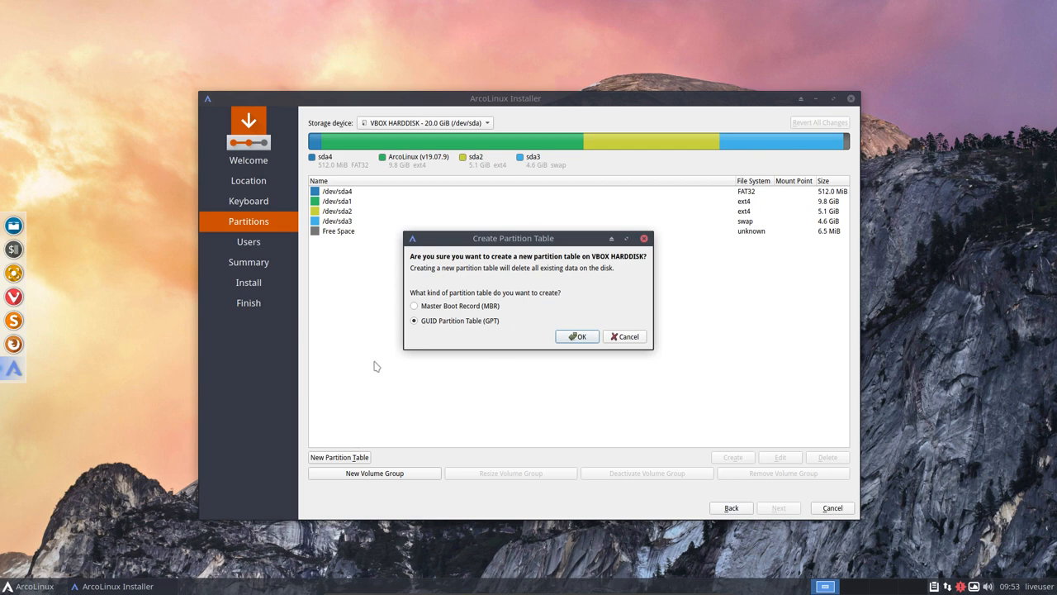
{"action": "mouse_move", "coordinate": [421, 340]}
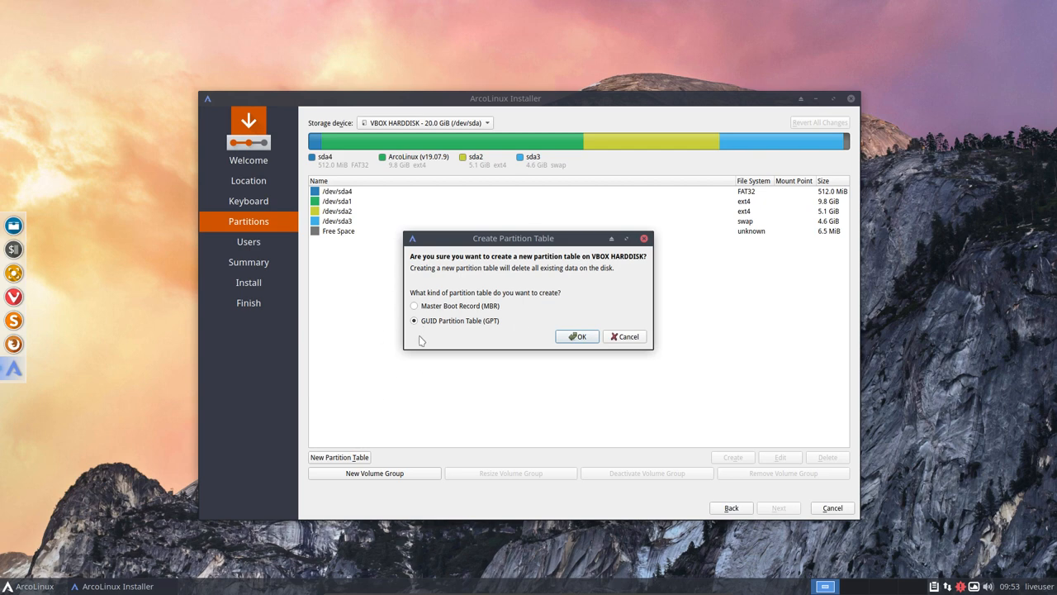
{"action": "mouse_move", "coordinate": [463, 327]}
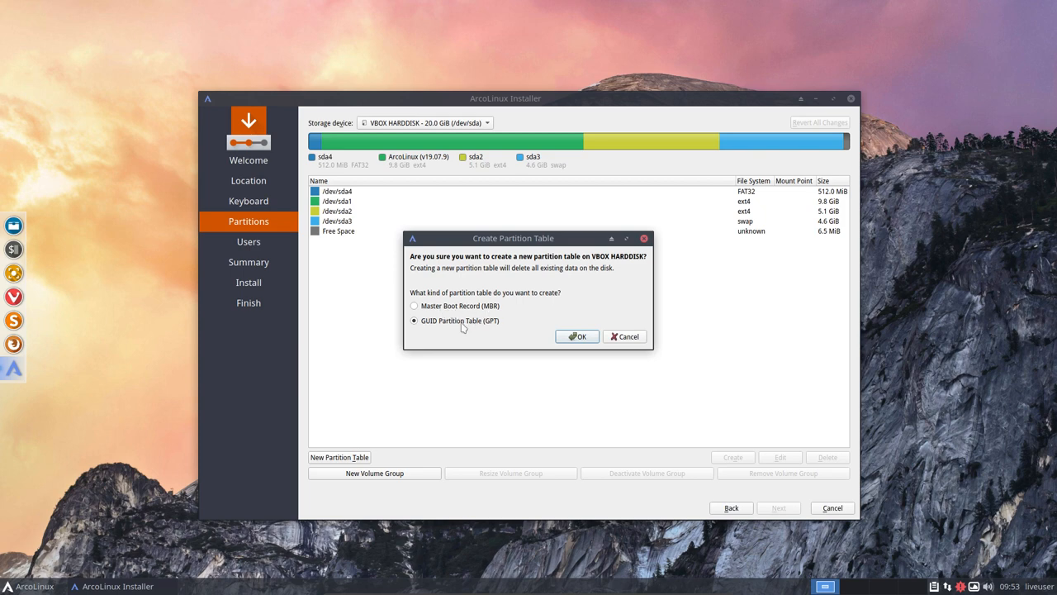
{"action": "mouse_move", "coordinate": [469, 368]}
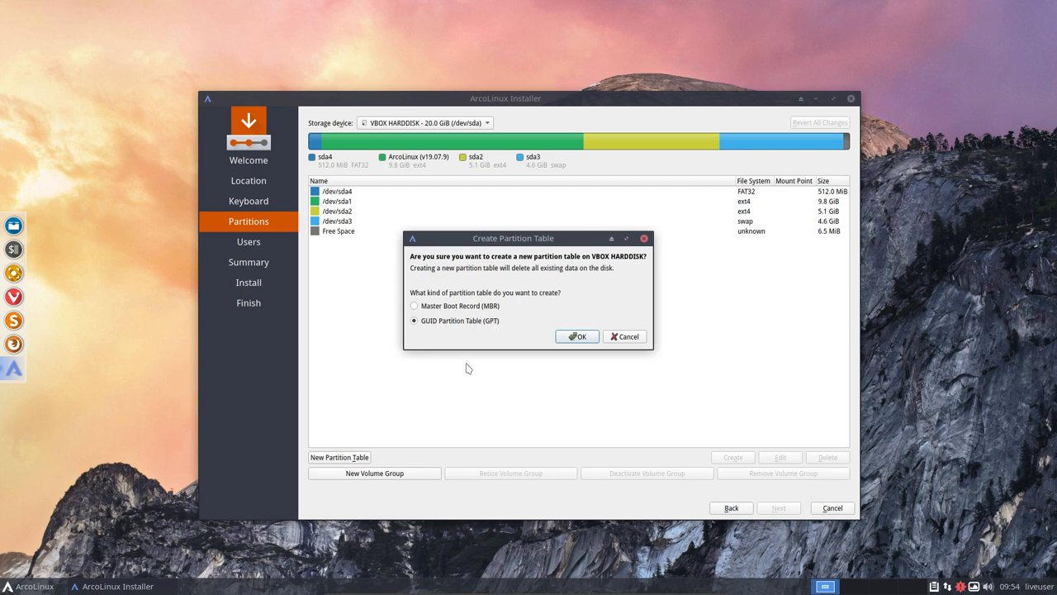
{"action": "mouse_move", "coordinate": [578, 337]}
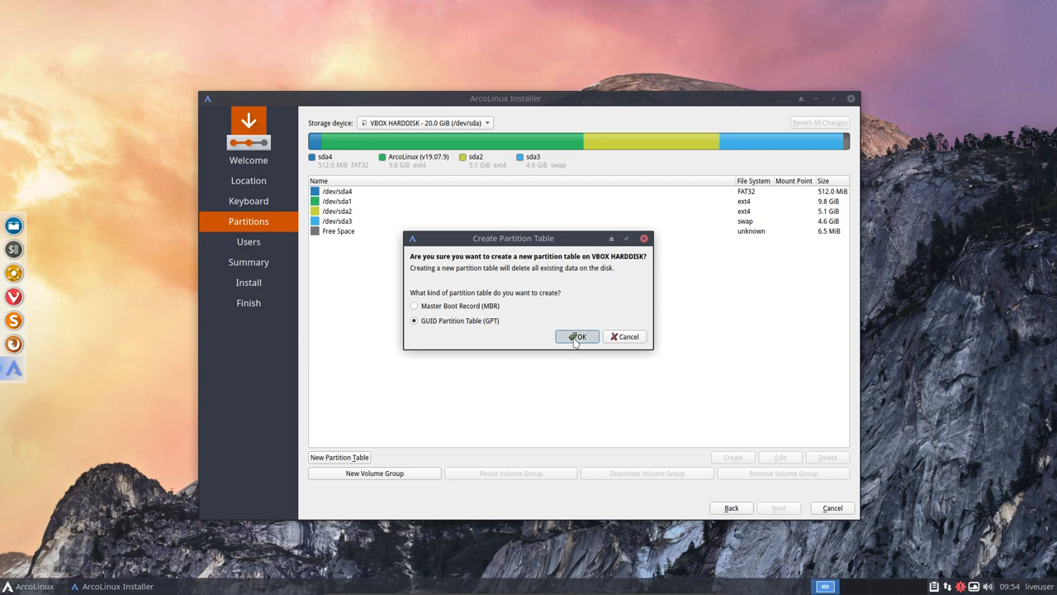
{"action": "left_click", "coordinate": [578, 337]}
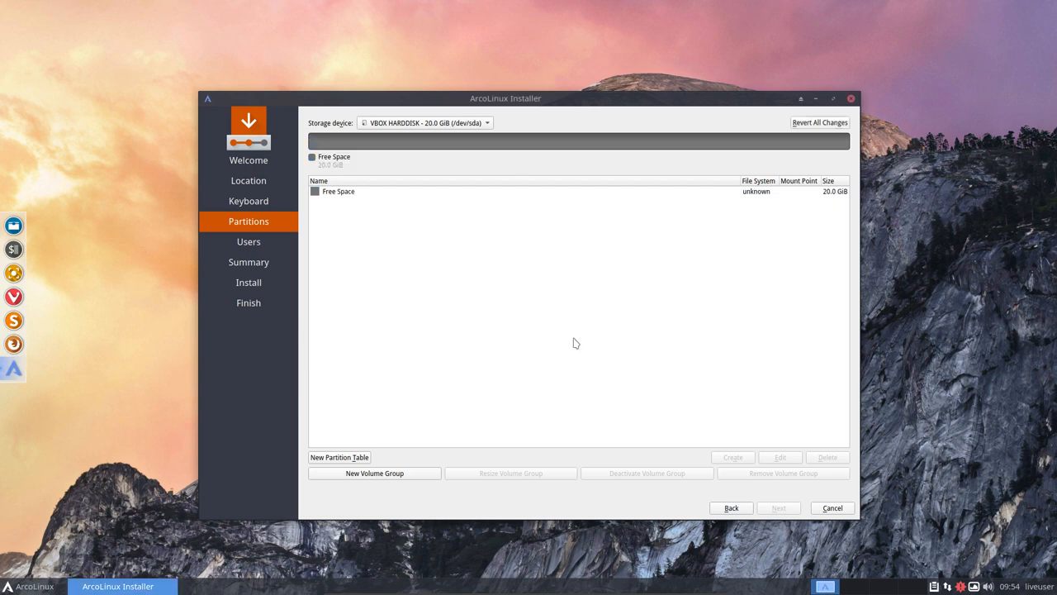